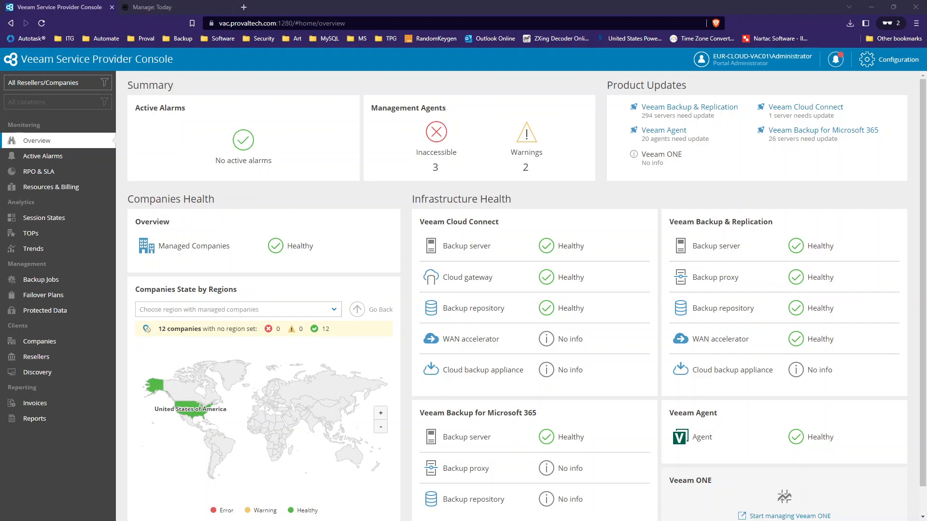
pyautogui.moveTo(188, 95)
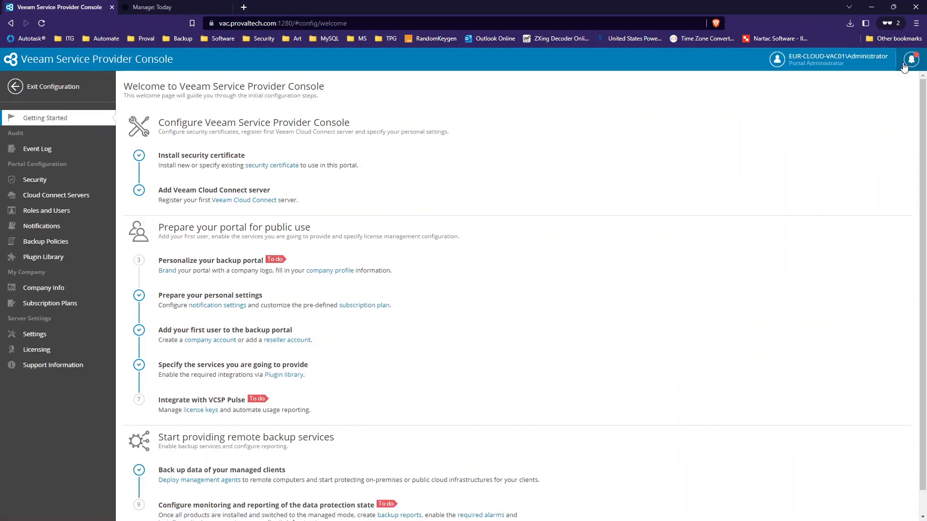
# Open the Plugin Library to list the available integration plugins.
pyautogui.click(43, 257)
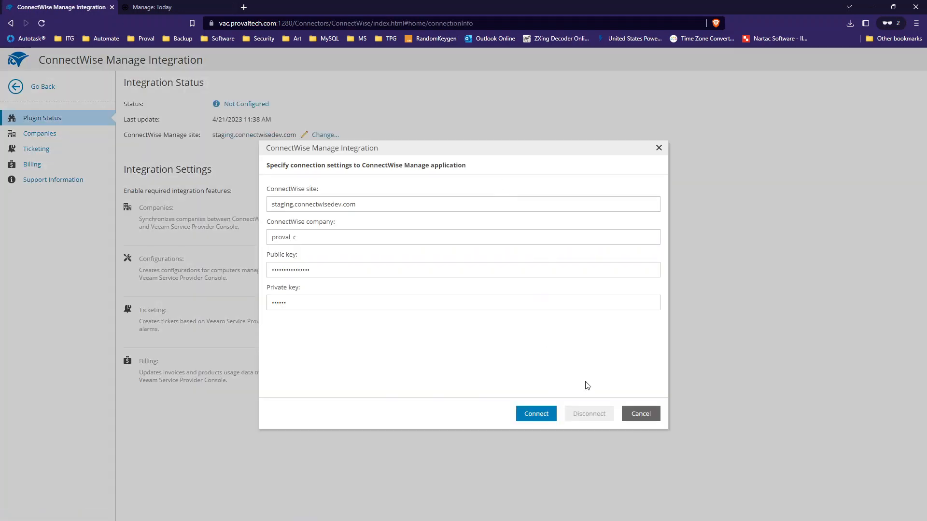
pyautogui.click(640, 414)
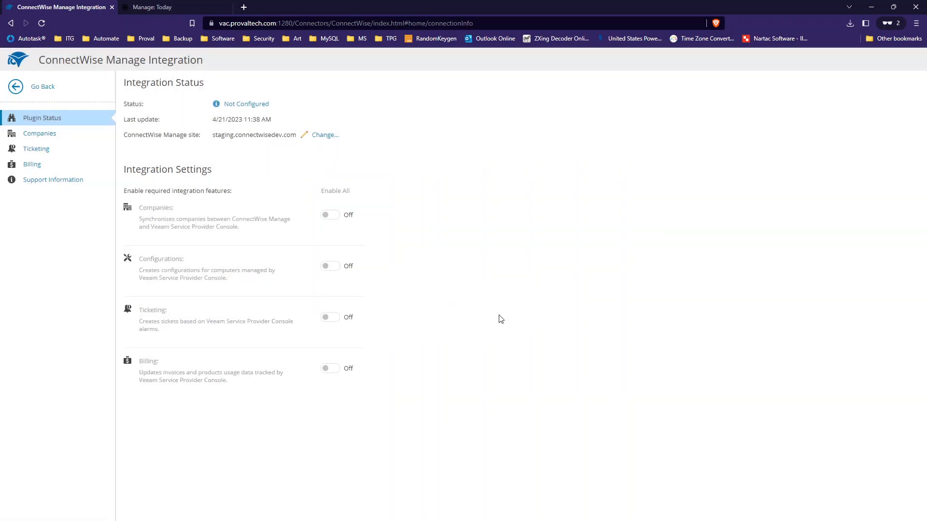
pyautogui.moveTo(306, 181)
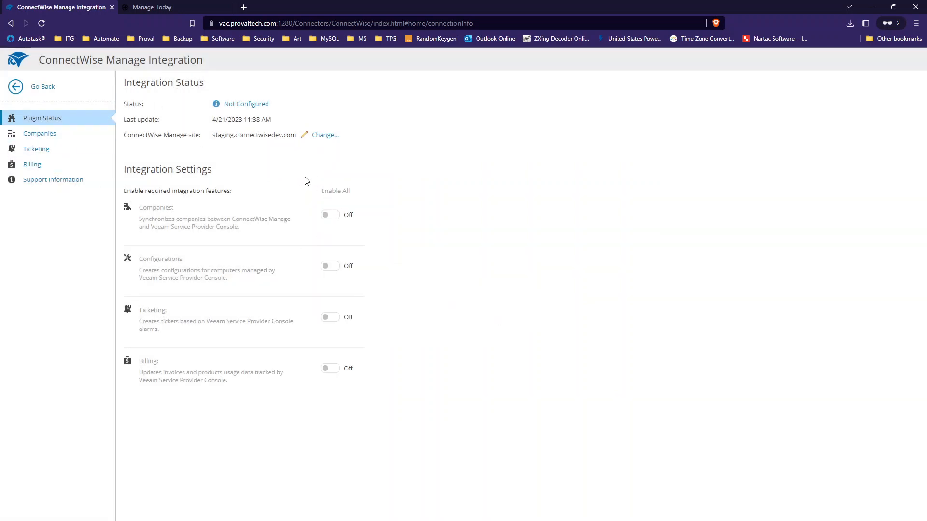
pyautogui.moveTo(340, 224)
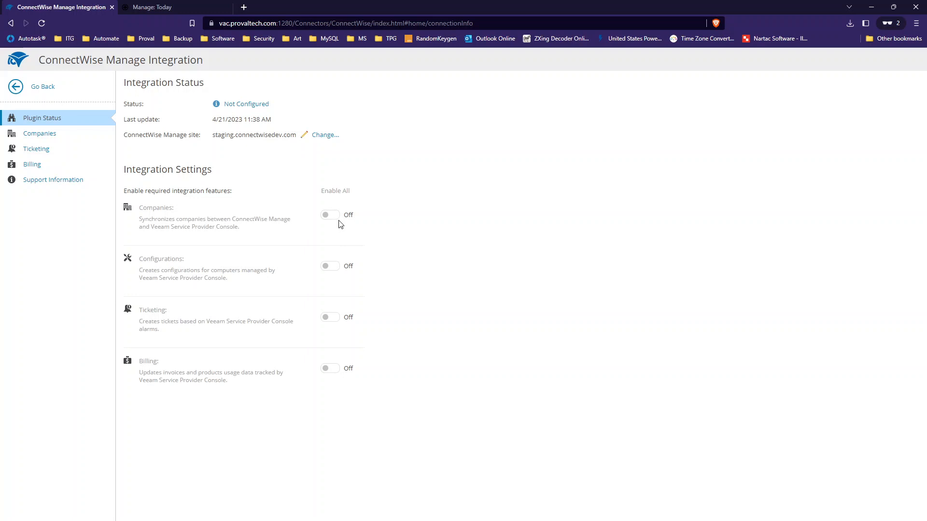
pyautogui.moveTo(325, 137)
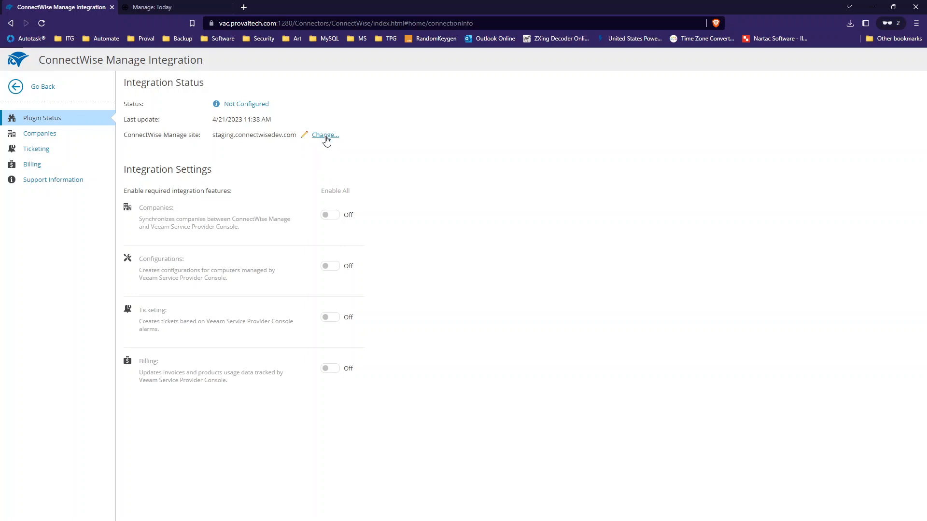
pyautogui.click(325, 134)
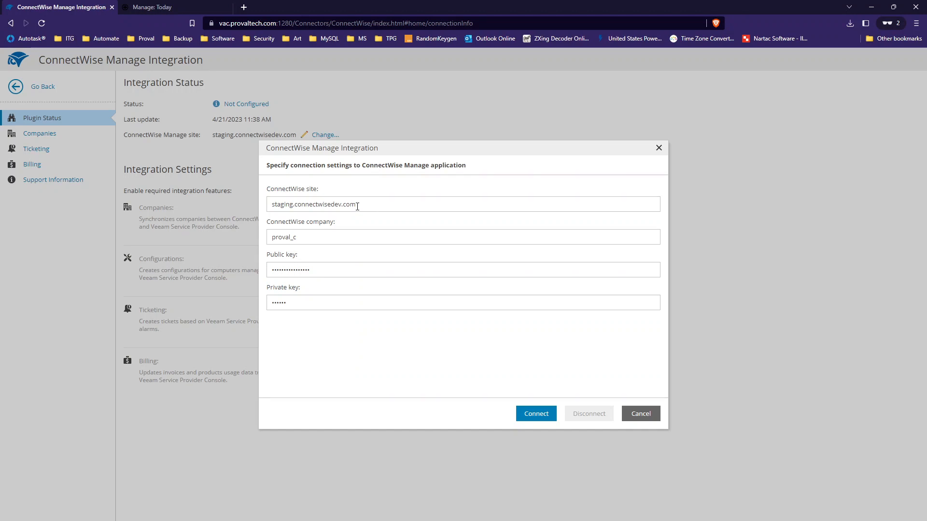
pyautogui.moveTo(327, 205)
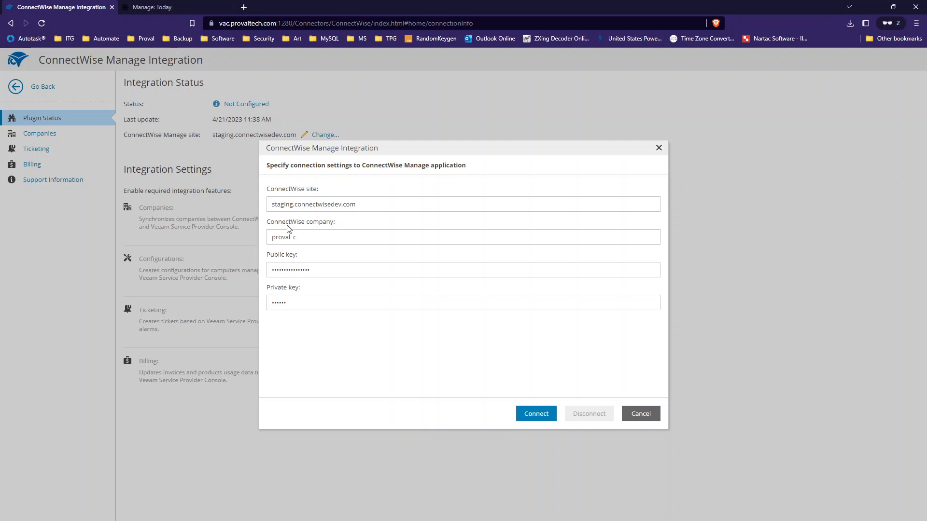
# On the ConnectWise Manage site, show the API Members list under System > Members.
pyautogui.click(155, 6)
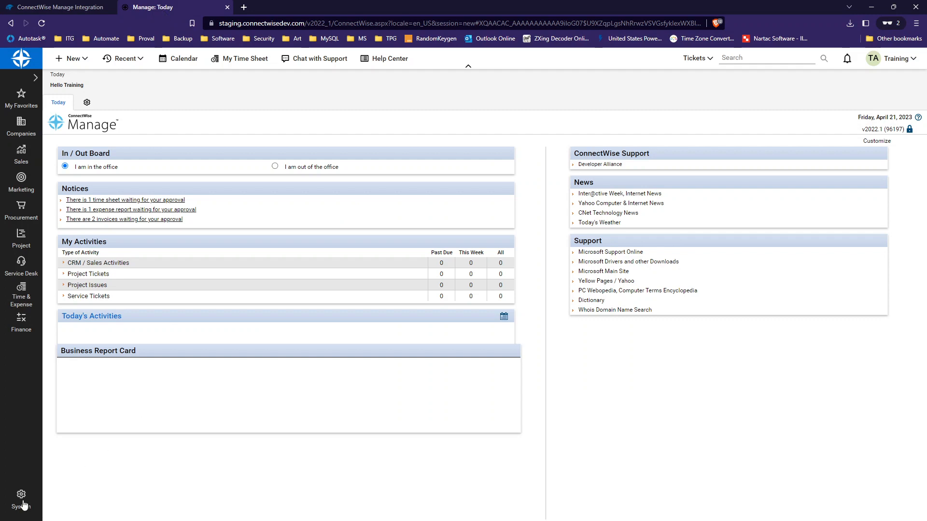
pyautogui.click(21, 496)
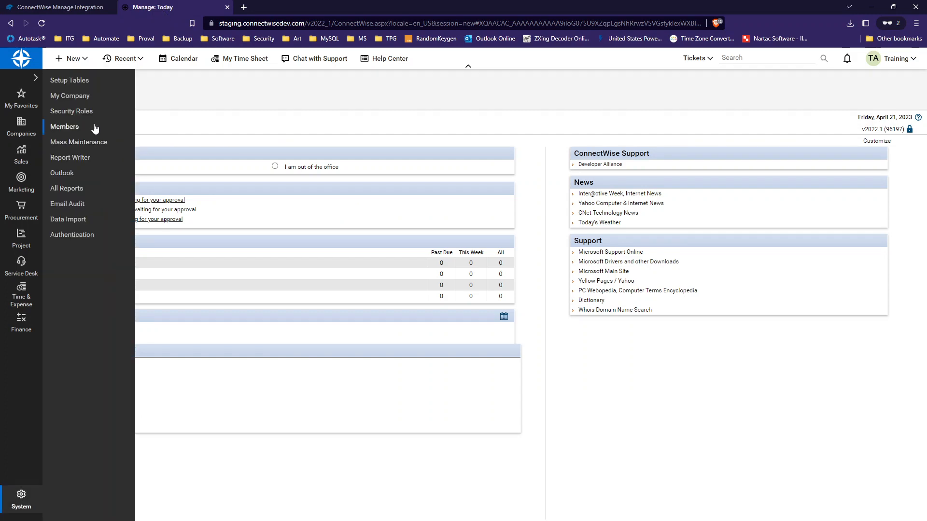
pyautogui.click(64, 127)
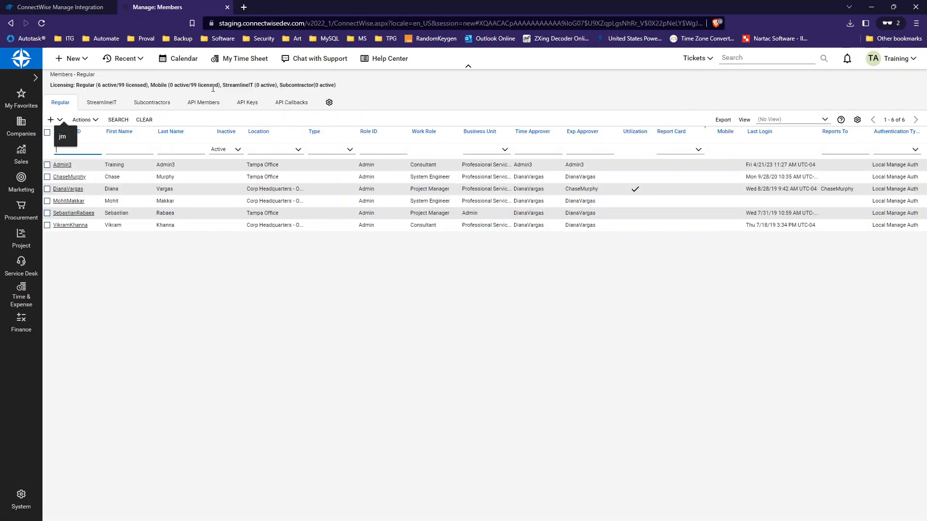
pyautogui.click(203, 102)
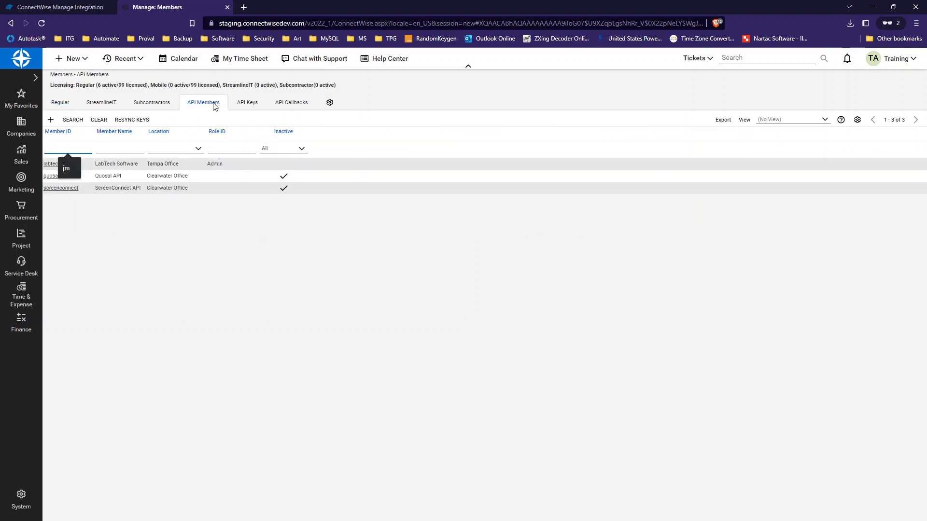
pyautogui.moveTo(50, 119)
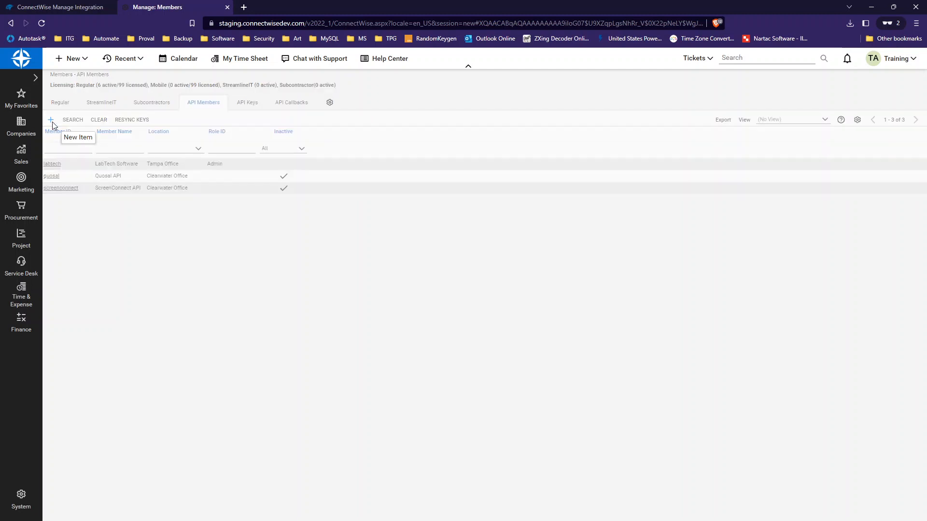
# Add API member VeeamVSPC with the Admin role and save it.
pyautogui.click(50, 119)
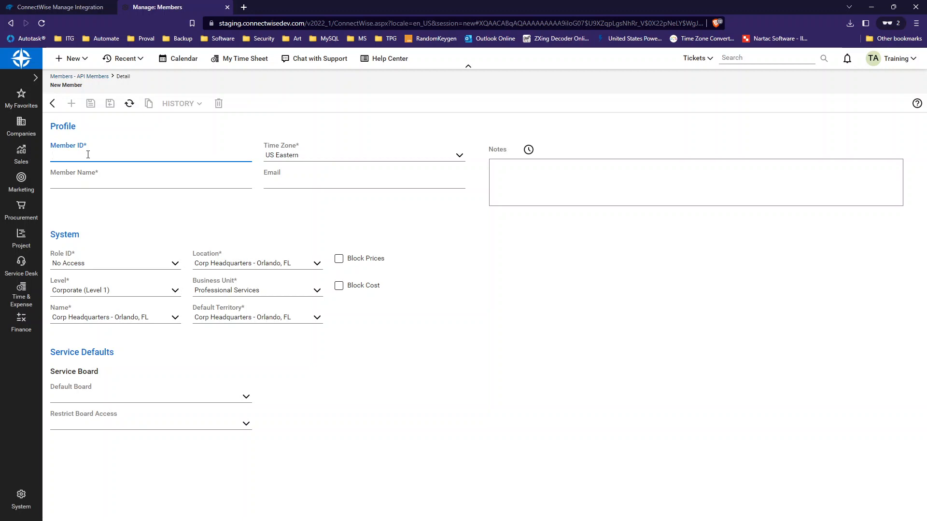
pyautogui.write('VeeamVSPC')
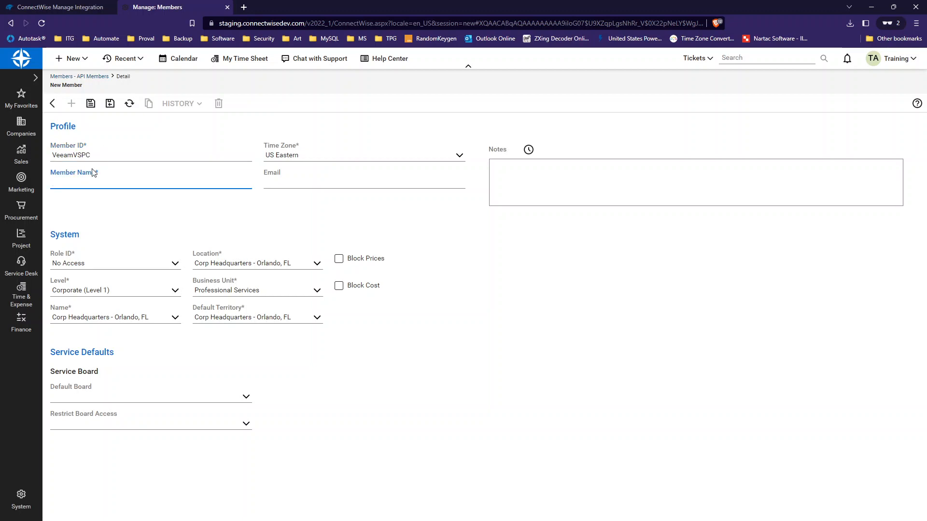
pyautogui.write('VeeamVSPC')
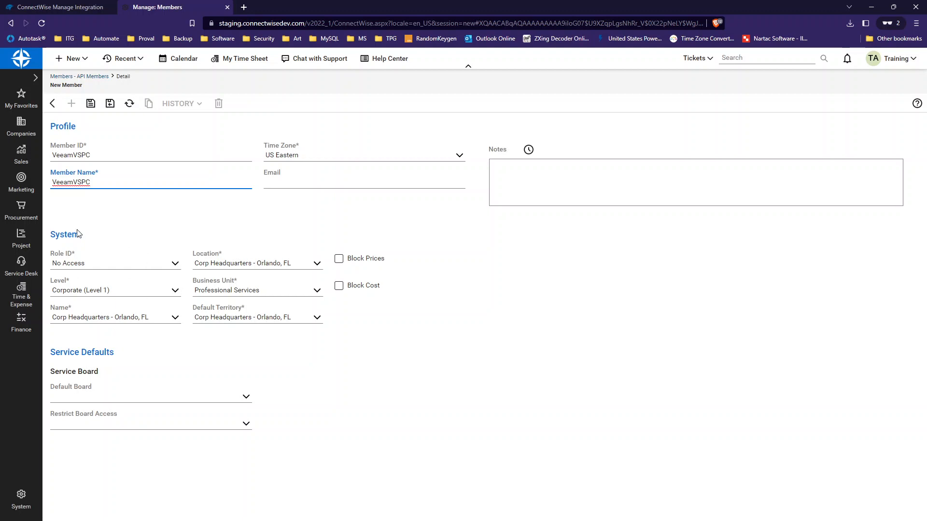
pyautogui.click(115, 263)
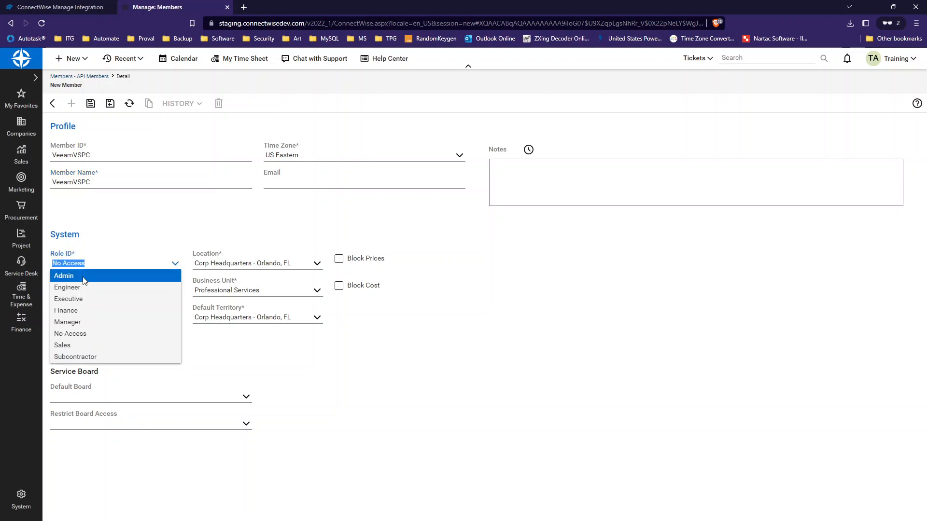
pyautogui.click(63, 276)
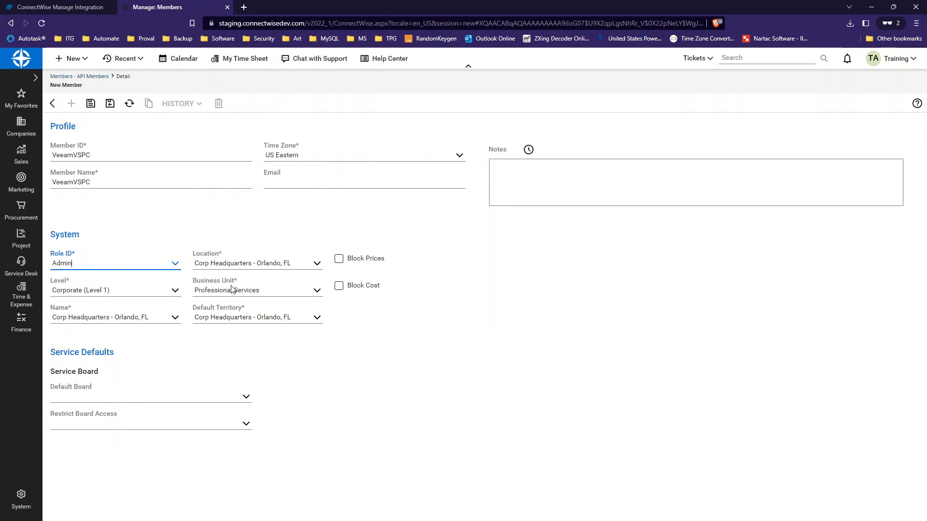
pyautogui.click(90, 103)
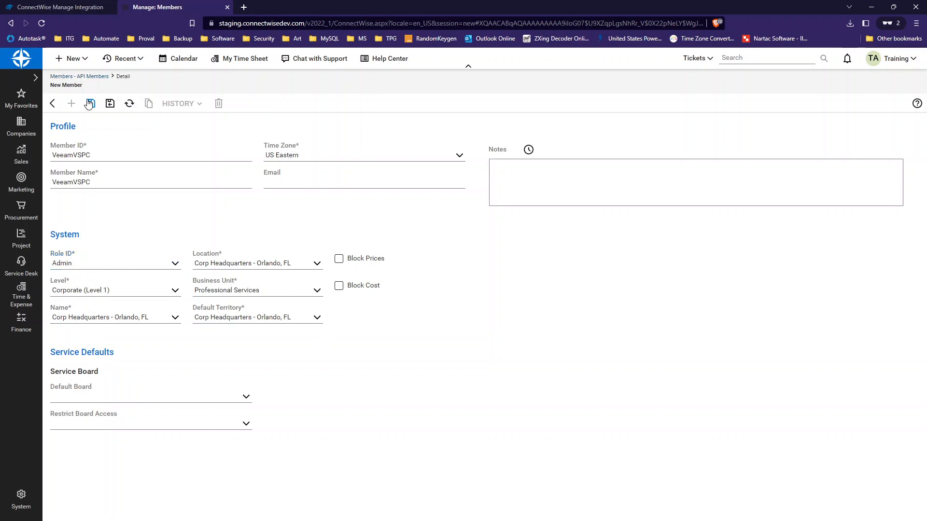
pyautogui.click(110, 104)
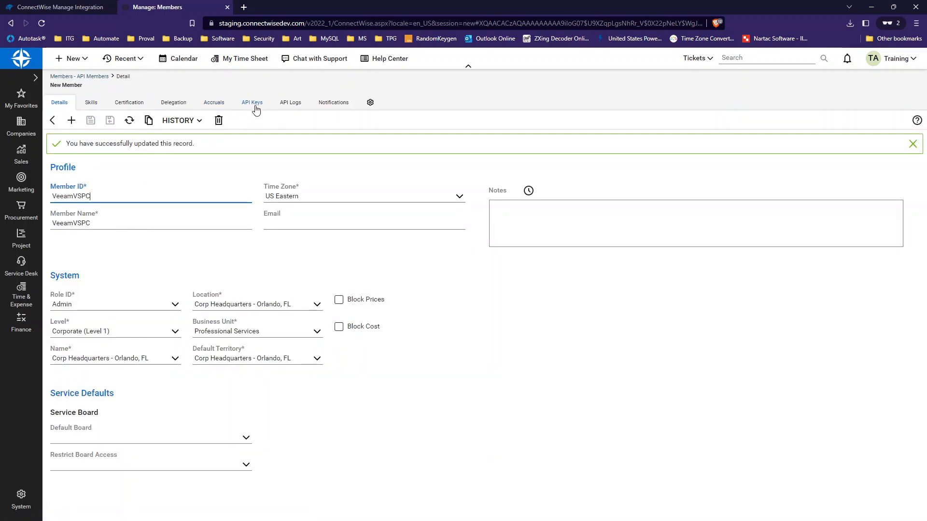
# Add a VSPC API key for VeeamVSPC and dismiss the one-time key popup.
pyautogui.click(252, 102)
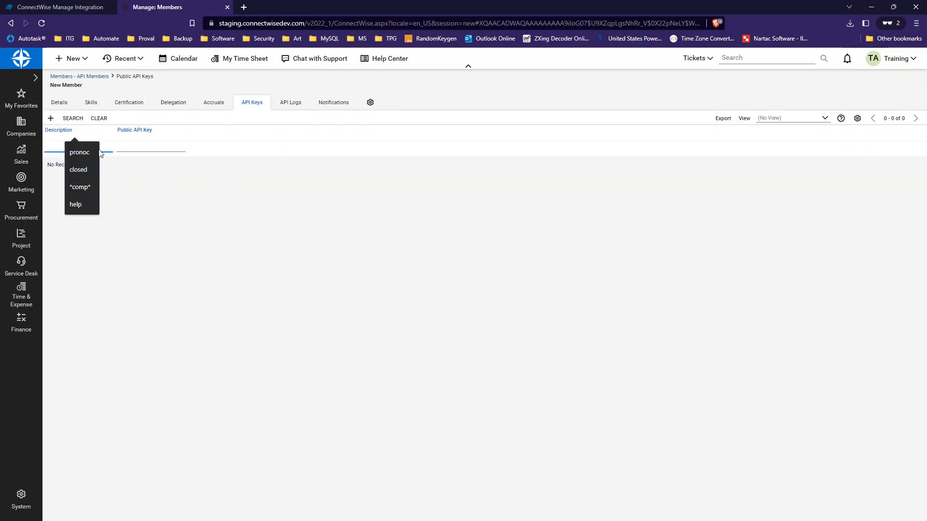
pyautogui.click(50, 119)
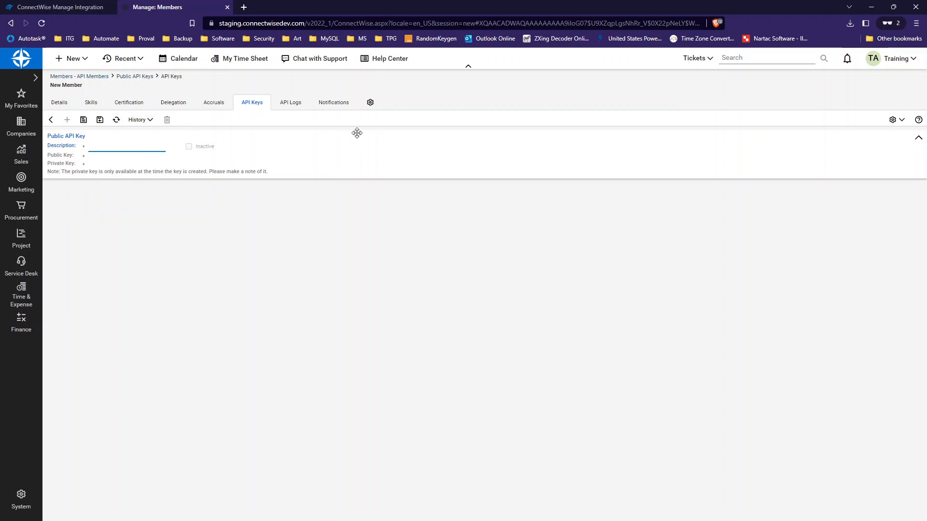
pyautogui.write('v')
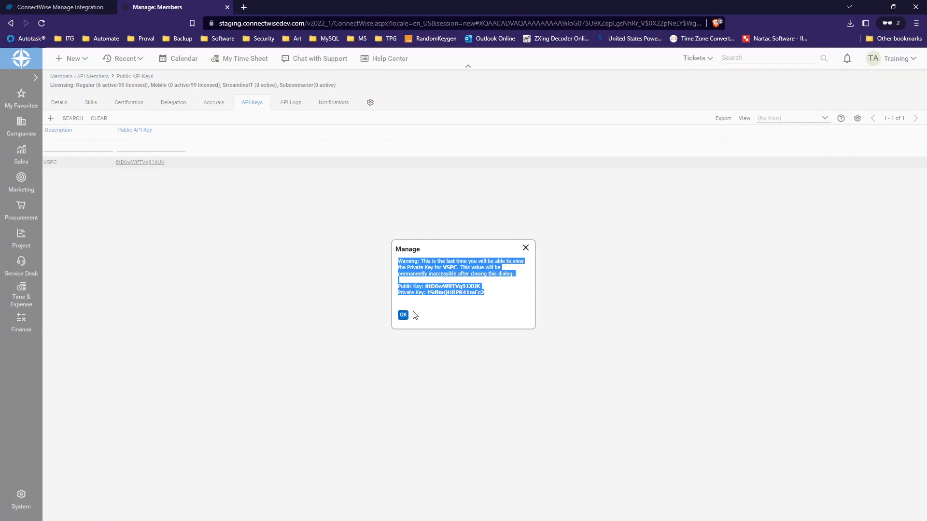
pyautogui.click(402, 315)
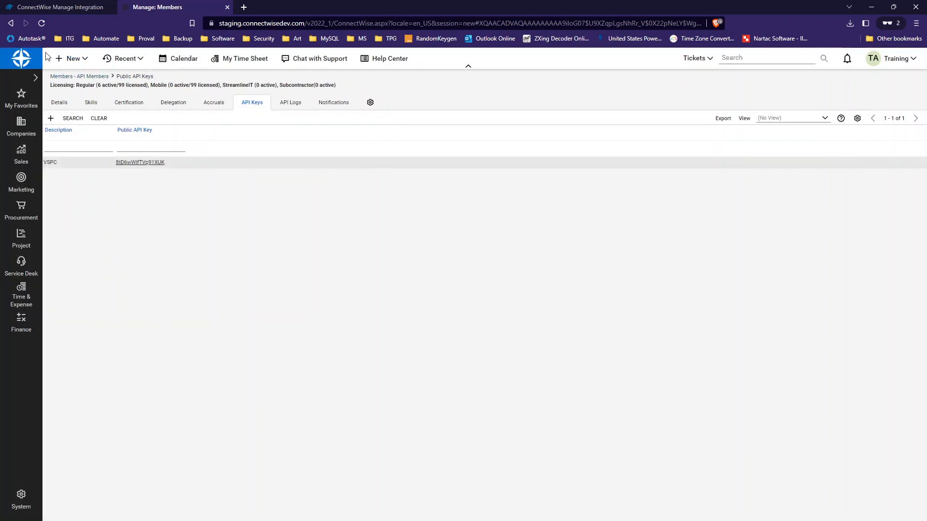
pyautogui.moveTo(44, 11)
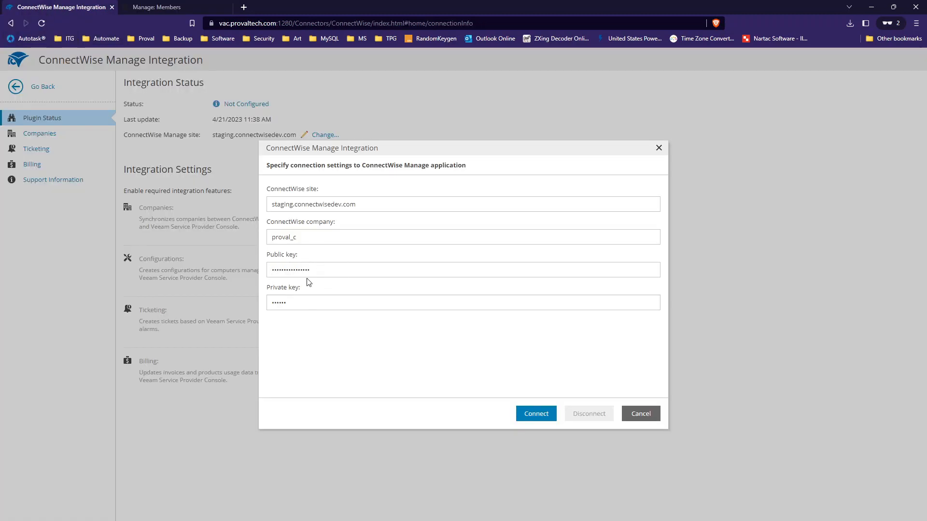
pyautogui.moveTo(329, 290)
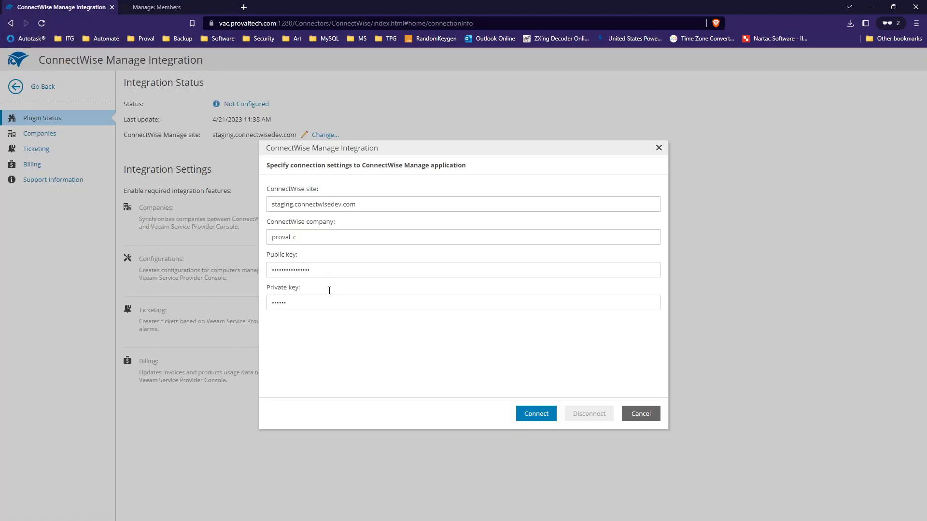
# Check the site, company, public key and private key fields in the ConnectWise form.
pyautogui.click(463, 269)
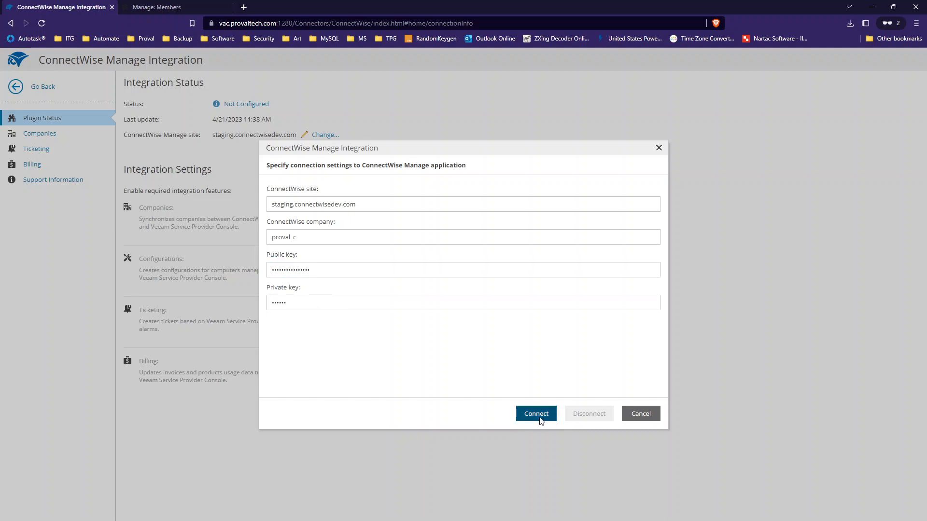
# Connect until Healthy, then turn on Companies, Configurations, Ticketing and Billing.
pyautogui.click(536, 413)
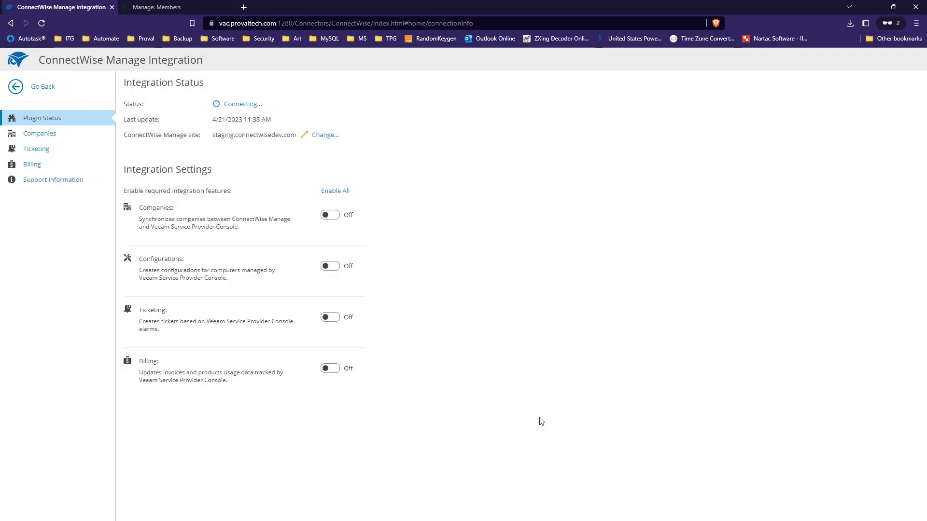
pyautogui.moveTo(531, 413)
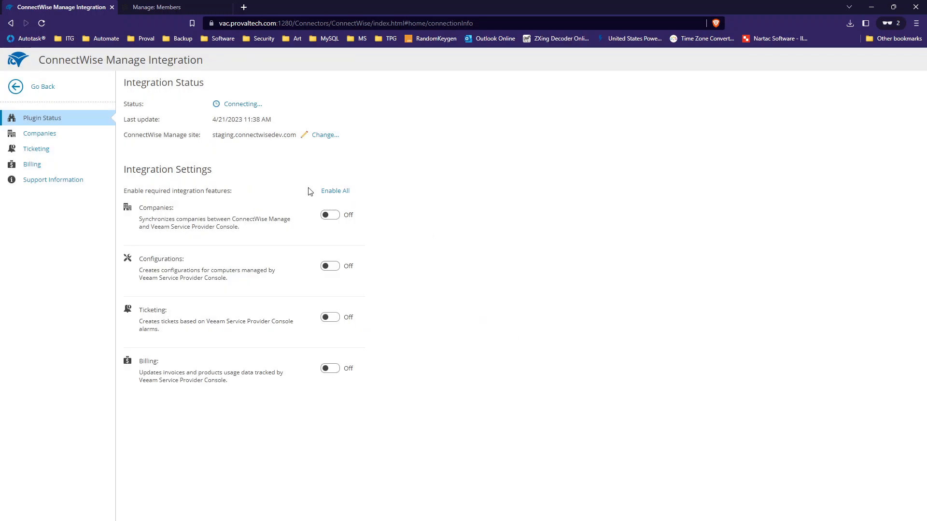
pyautogui.click(329, 215)
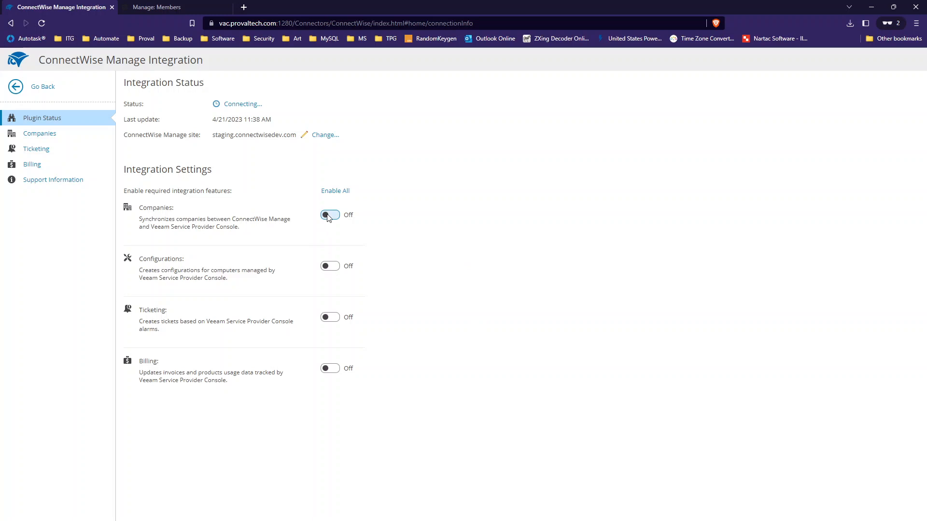
pyautogui.click(330, 214)
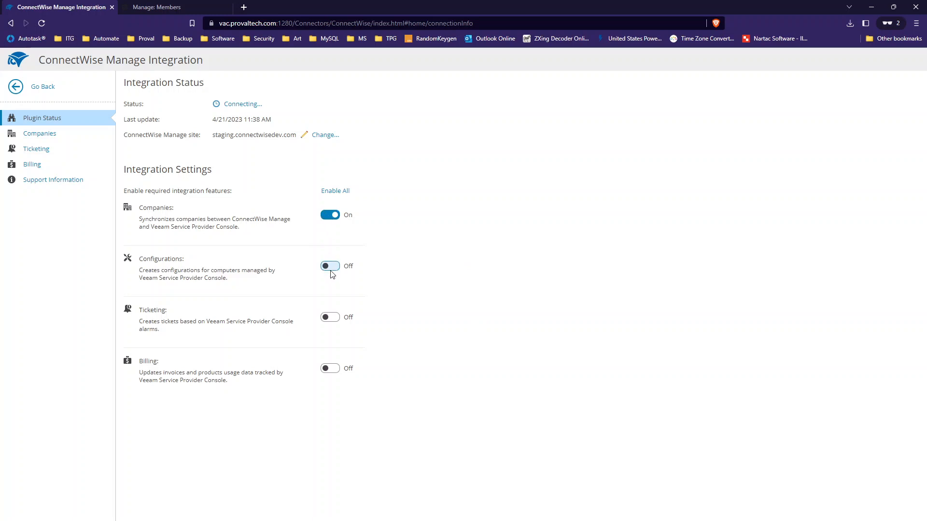
pyautogui.click(329, 317)
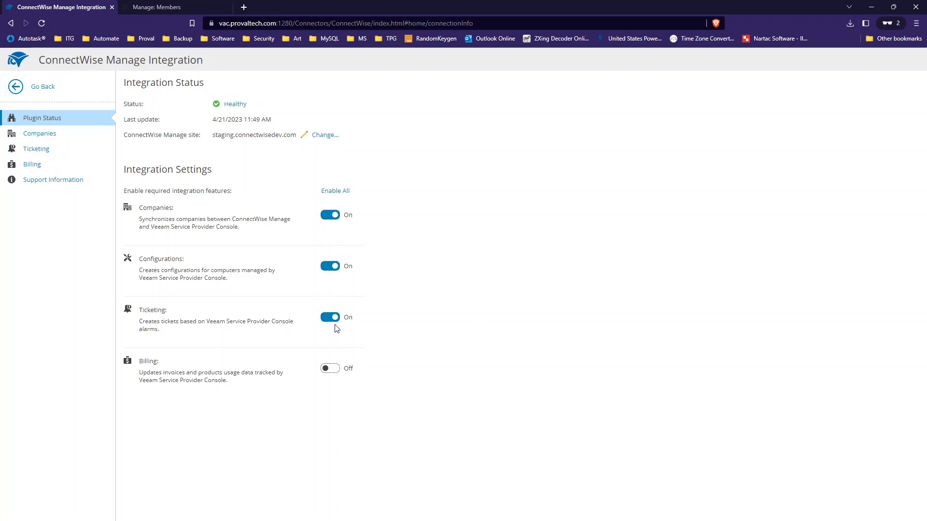
pyautogui.click(330, 368)
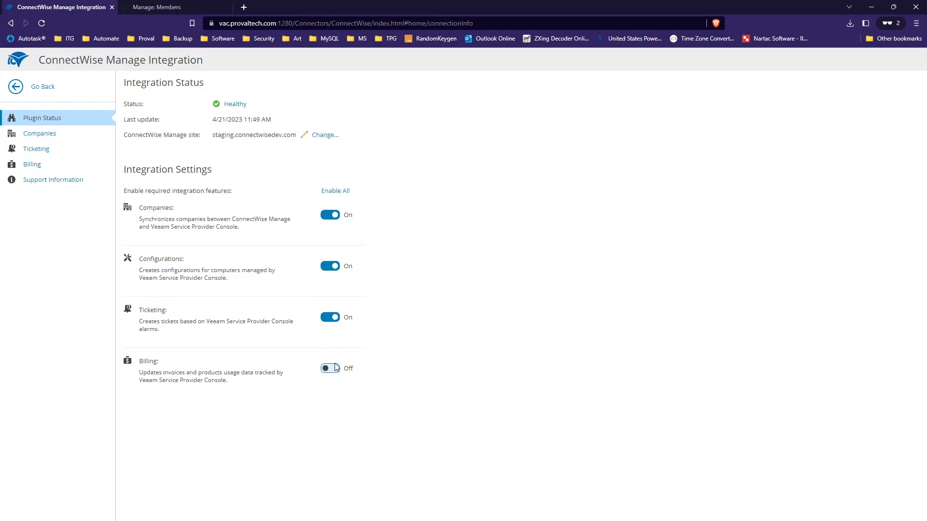
pyautogui.click(330, 369)
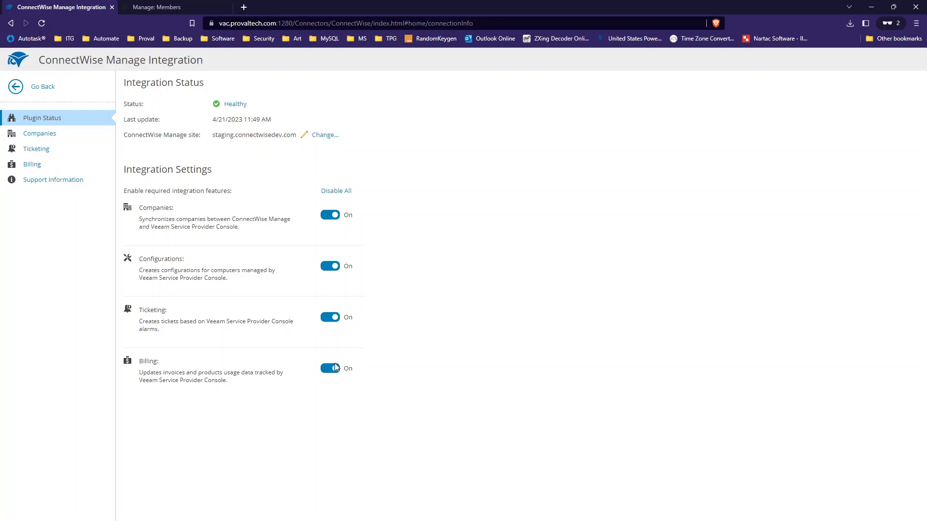
pyautogui.moveTo(40, 133)
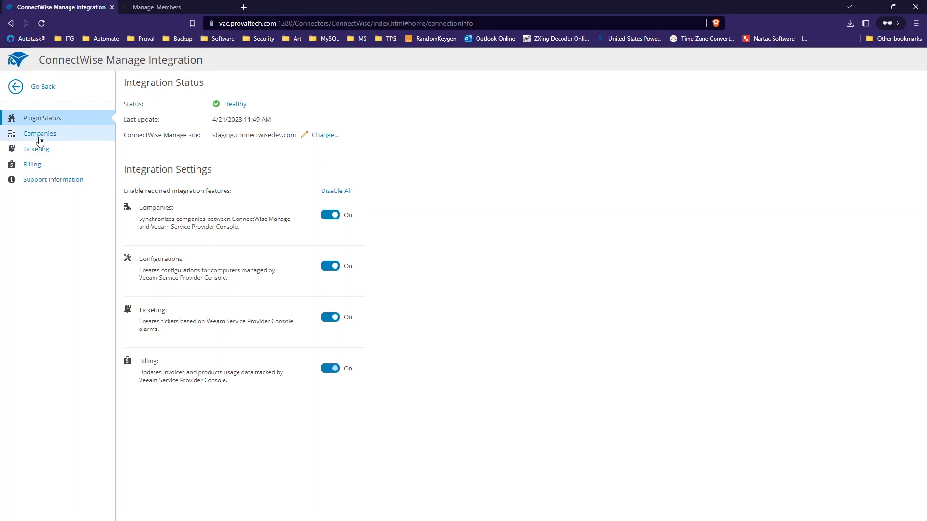
# Open Companies, search company names for 'test', and tick BenePartum Law Group.
pyautogui.click(40, 134)
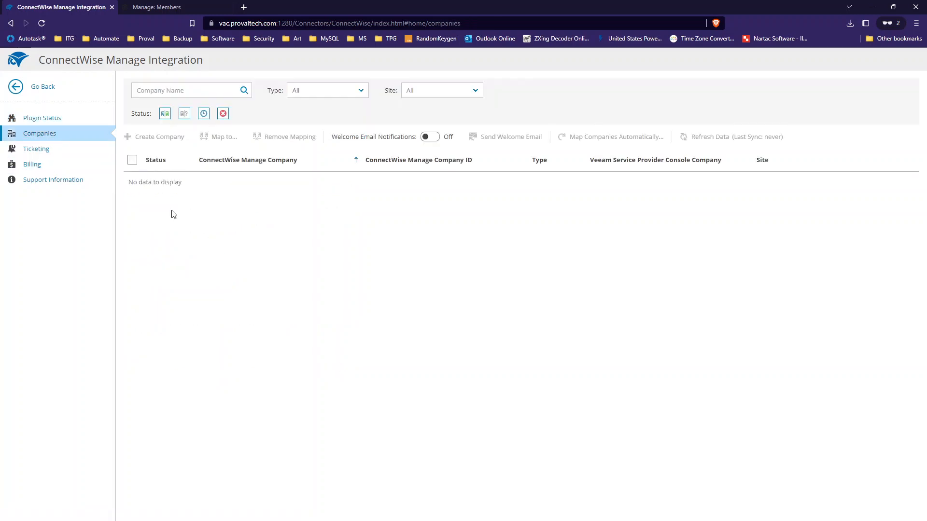
pyautogui.click(430, 137)
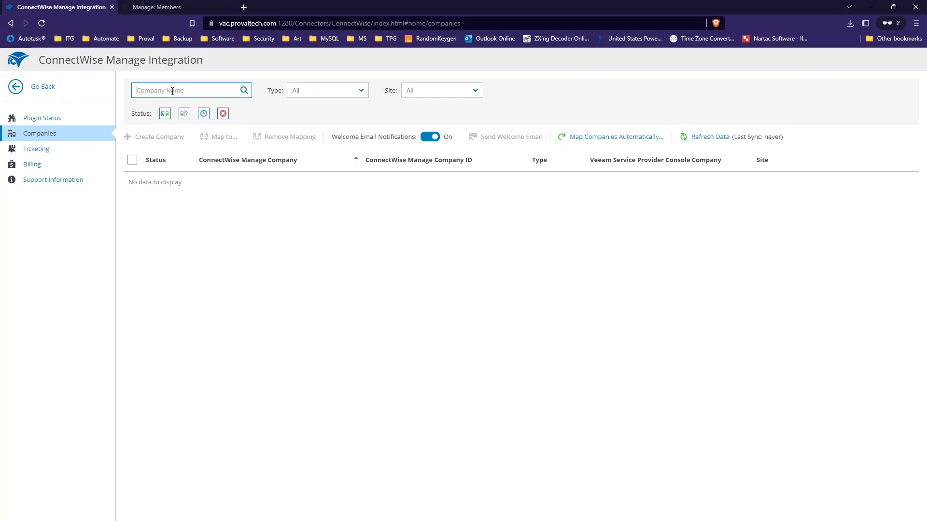
pyautogui.write('test')
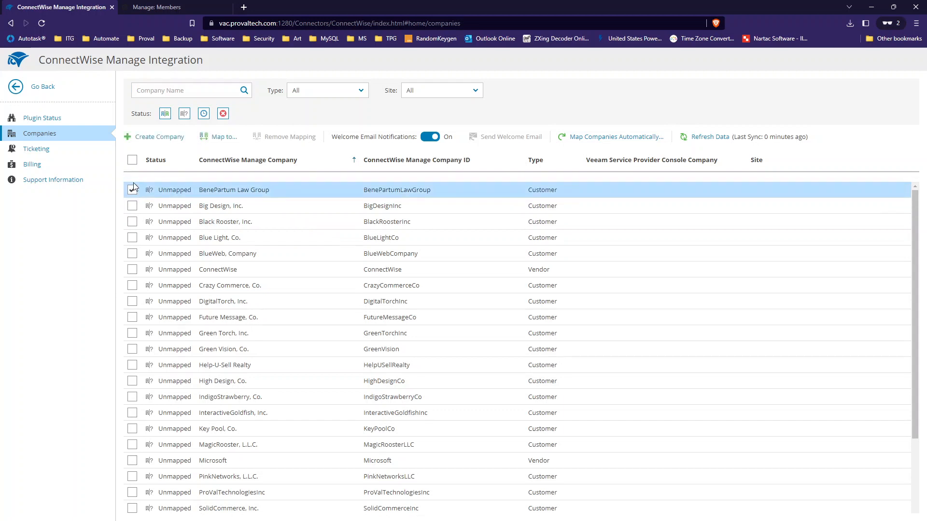
pyautogui.click(132, 190)
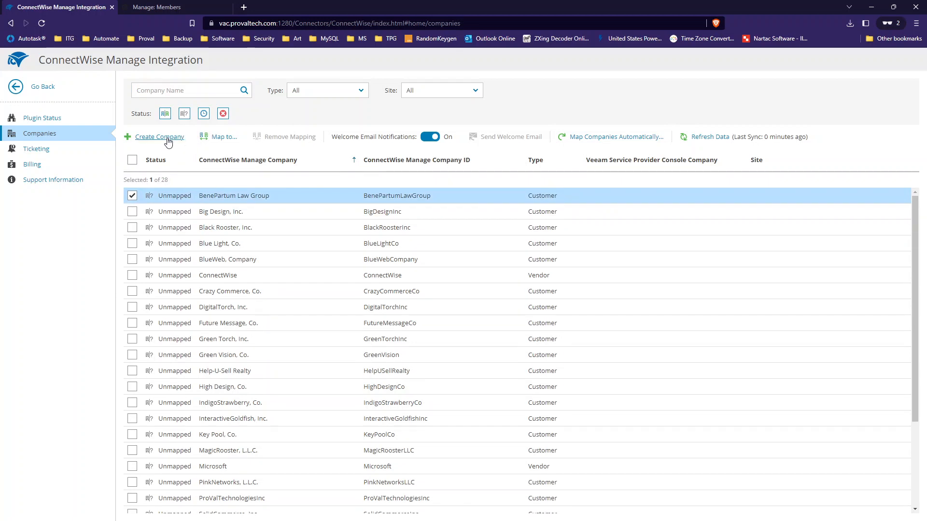
pyautogui.moveTo(158, 145)
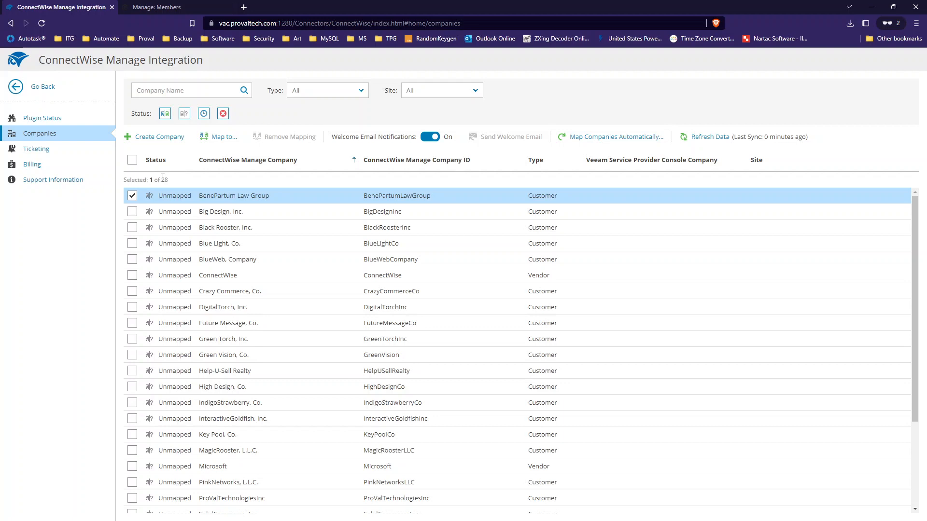
# Review the empty Ticketing alarm list, then switch to Billing's Agreements tab.
pyautogui.click(36, 148)
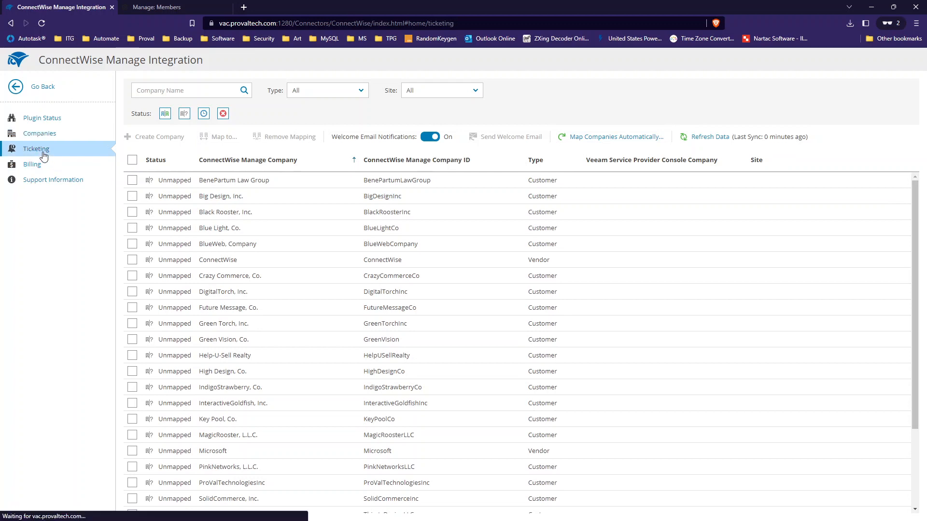
pyautogui.click(36, 149)
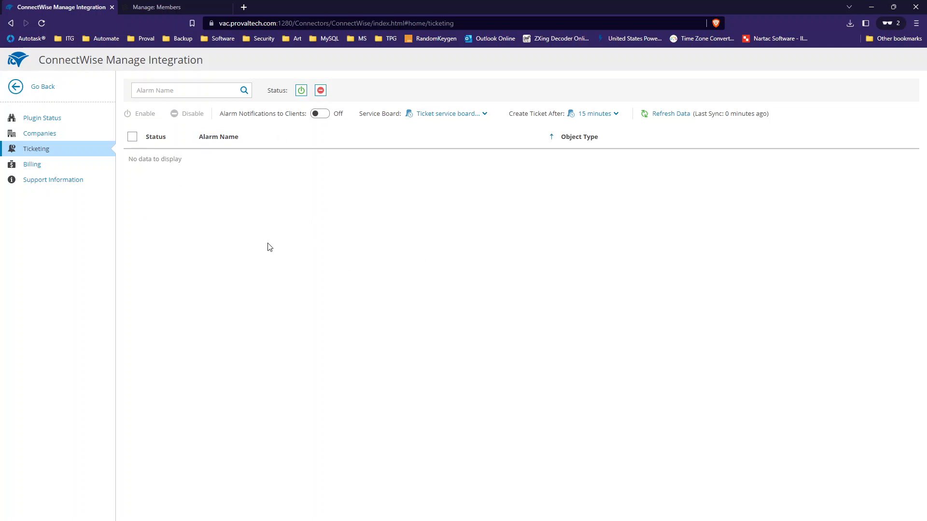
pyautogui.click(448, 113)
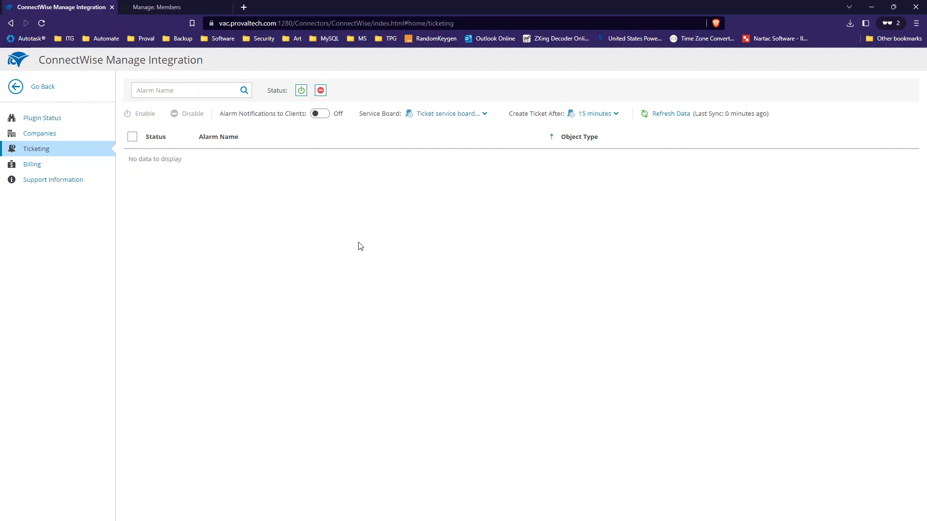
pyautogui.moveTo(230, 198)
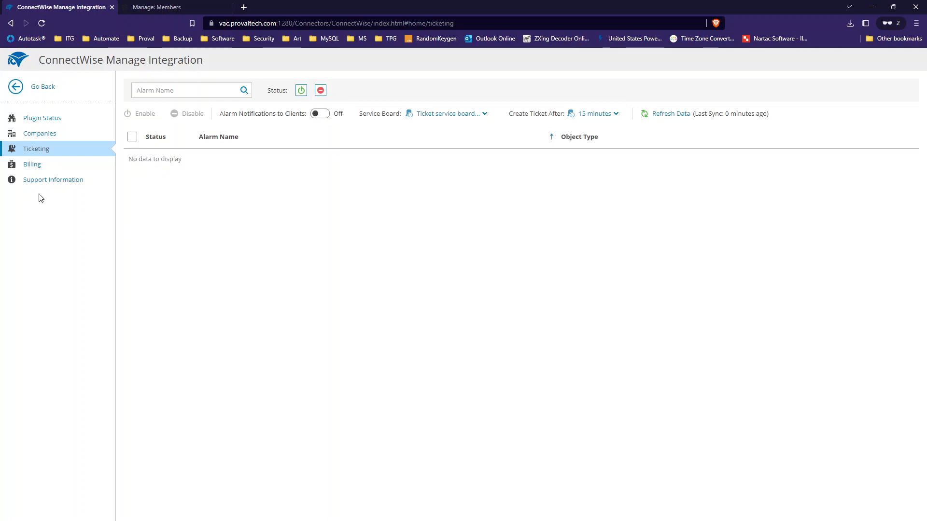
pyautogui.click(32, 164)
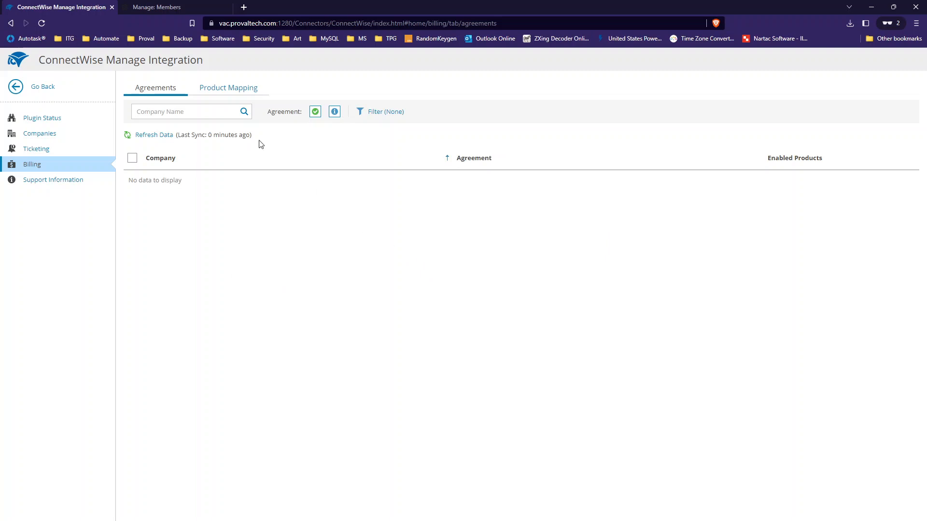
# Scroll Product Mapping through the disabled Managed backup and Cloud backup sections.
pyautogui.click(228, 87)
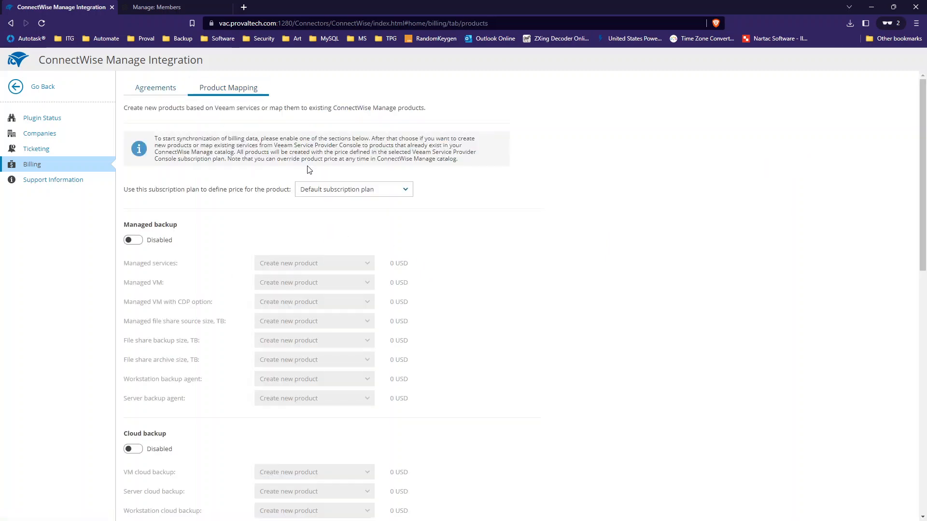
pyautogui.moveTo(258, 198)
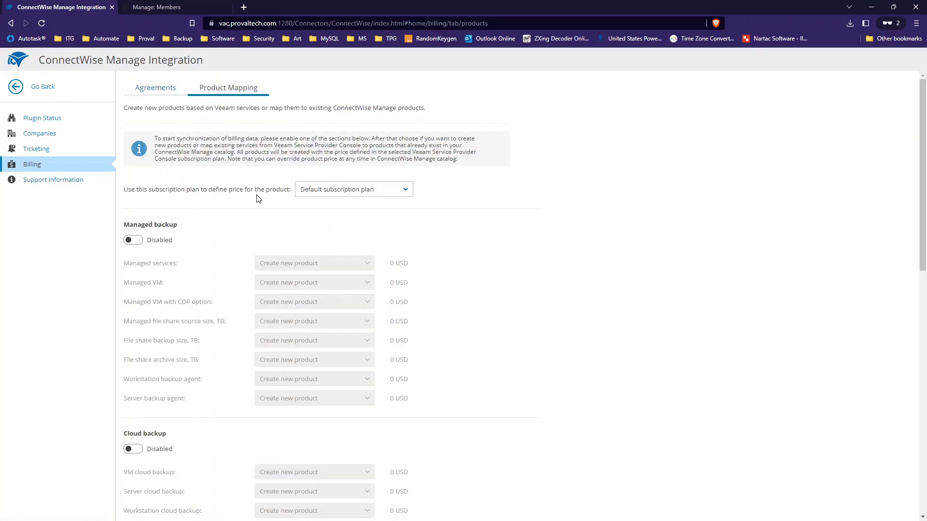
pyautogui.scroll(-3)
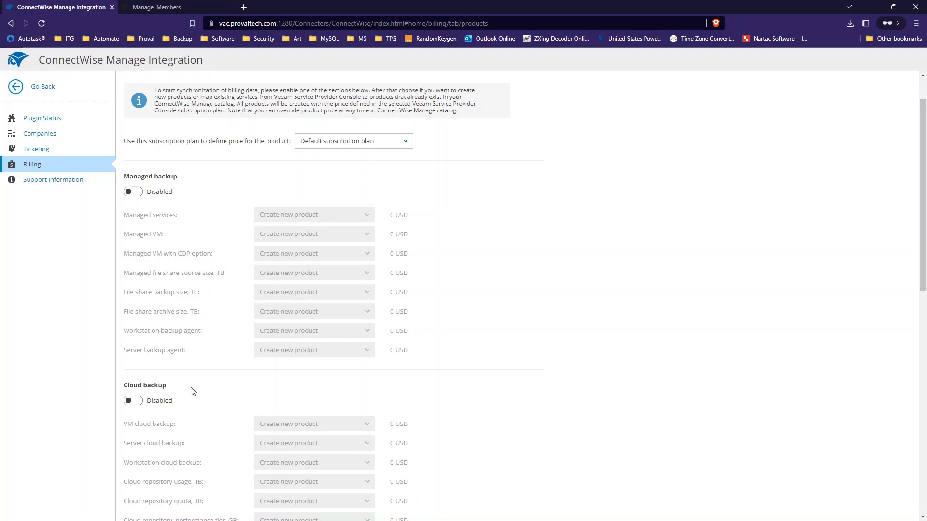
pyautogui.scroll(-3)
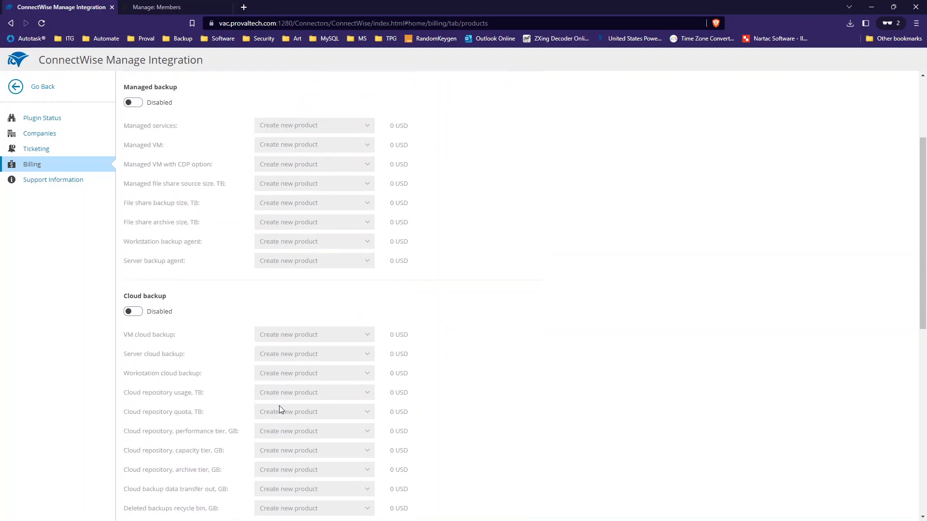